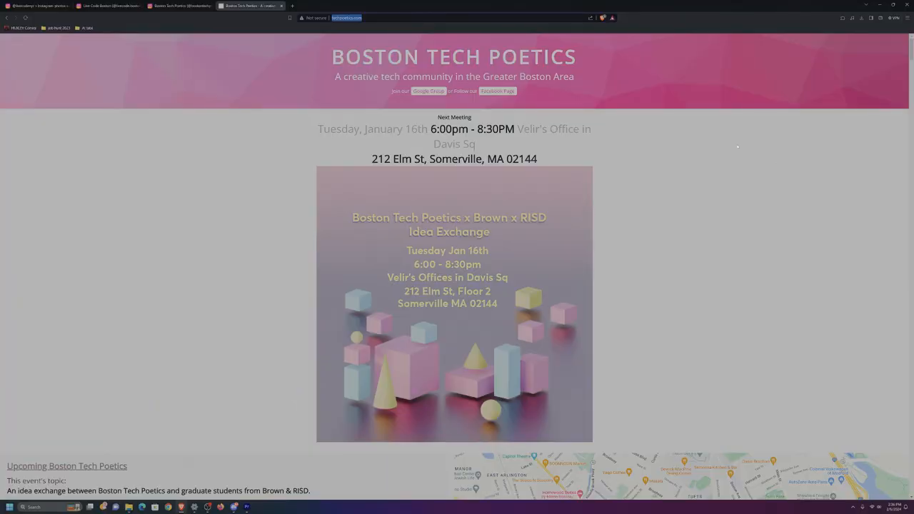
# Browse the bostontechpoetics Instagram grid, then scroll the livecodenyc profile's event posters
pyautogui.scroll(-3)
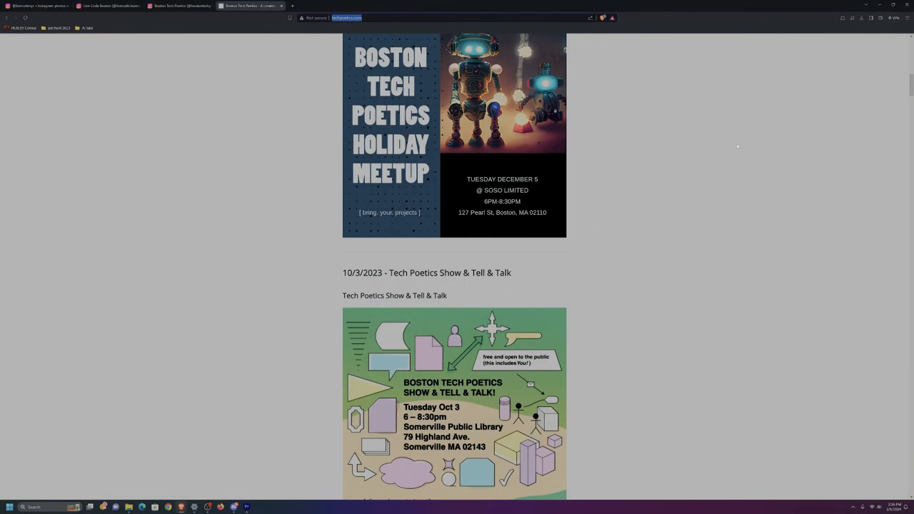
pyautogui.scroll(-3)
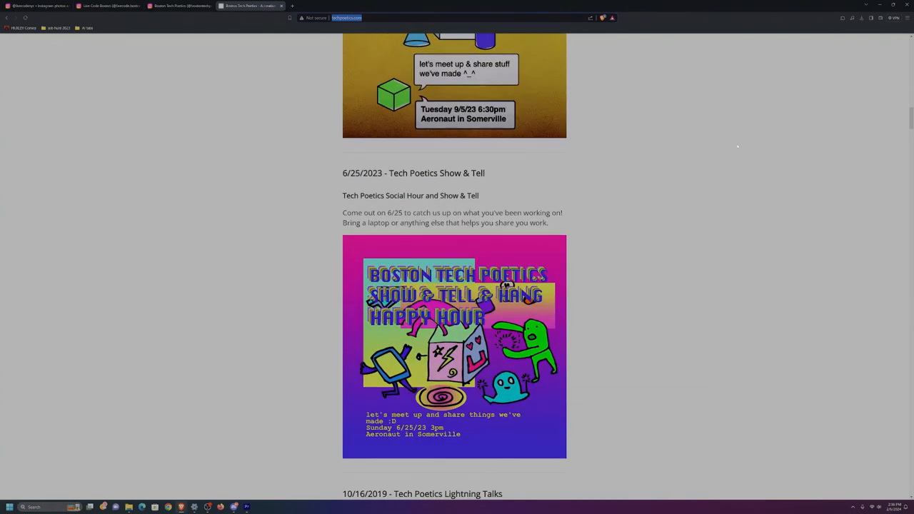
pyautogui.scroll(3)
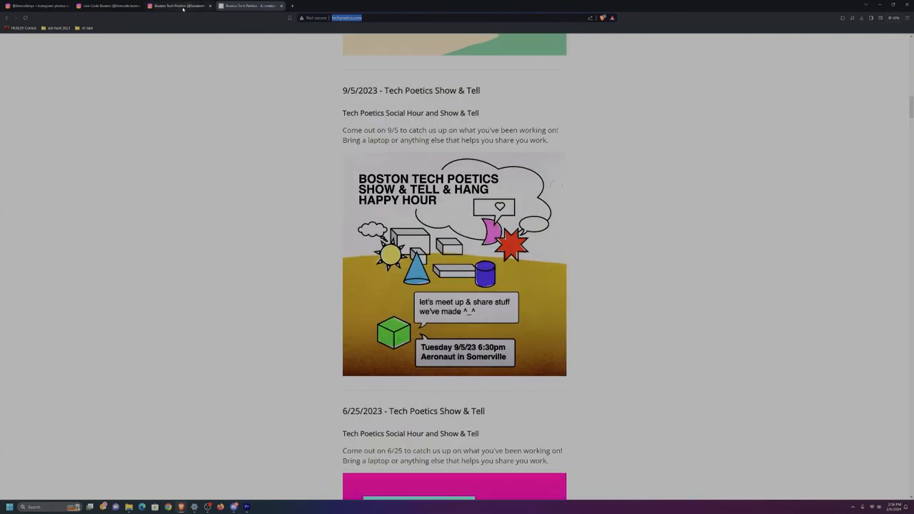
pyautogui.click(178, 5)
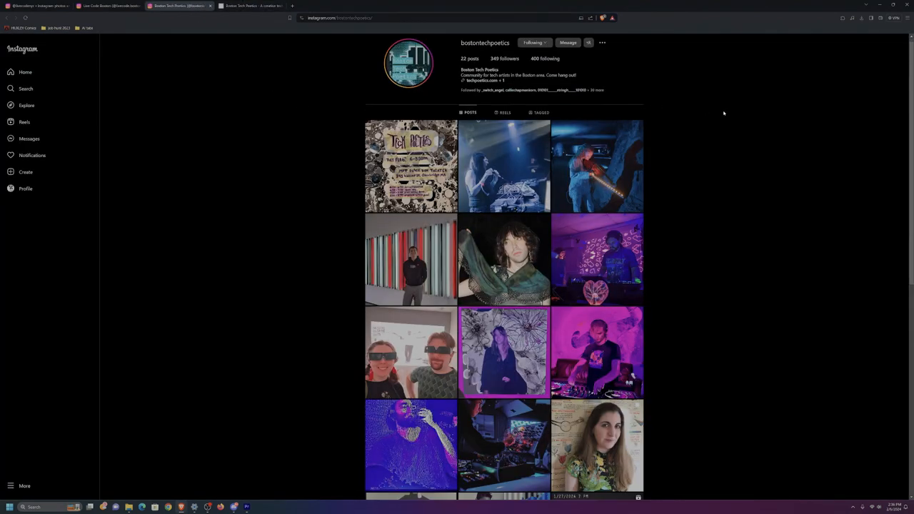
pyautogui.scroll(-3)
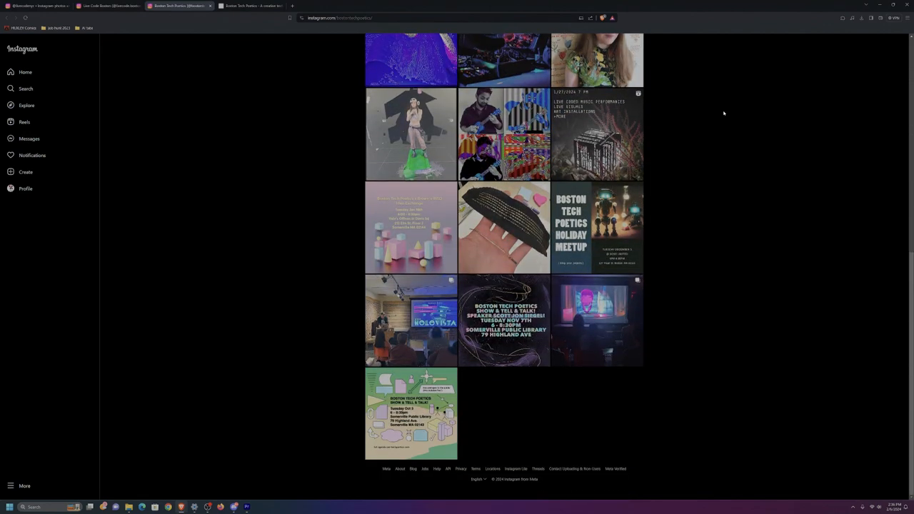
pyautogui.scroll(3)
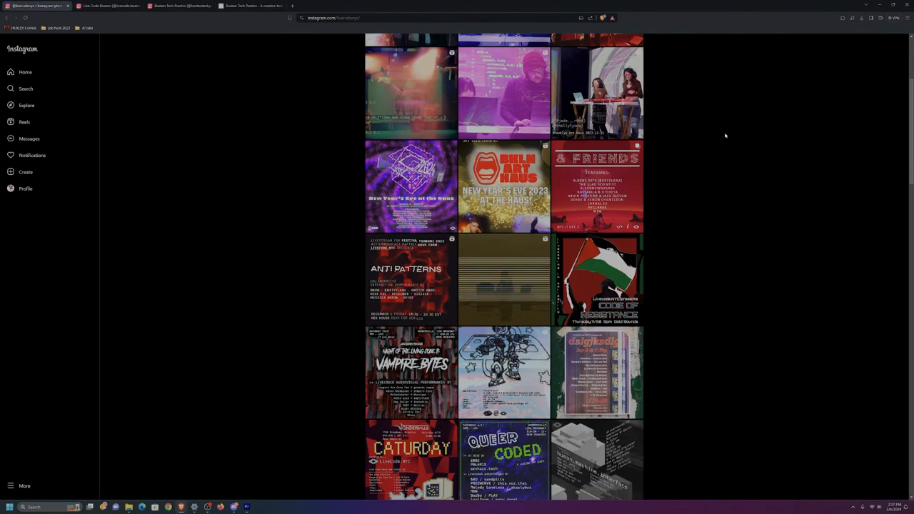
pyautogui.scroll(-3)
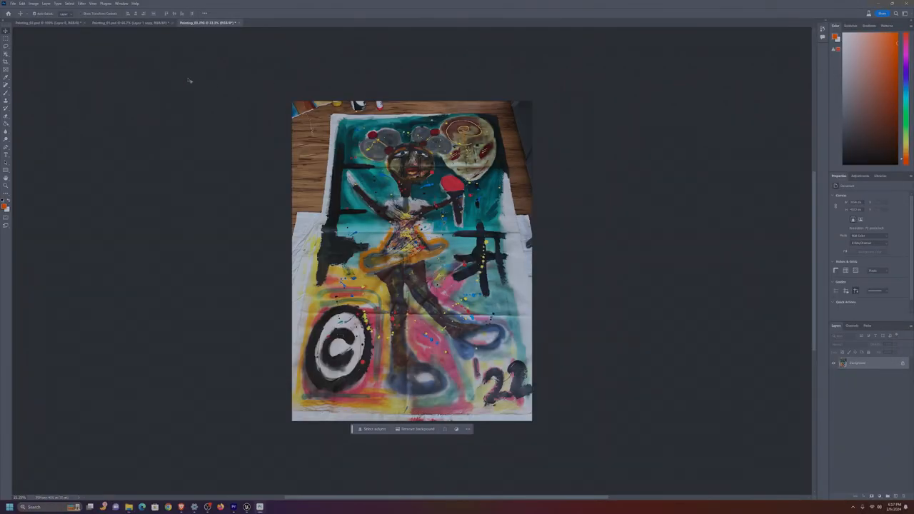
# Switch from Painting 01 to Painting 02 and hide its top adjustment layer
pyautogui.click(128, 22)
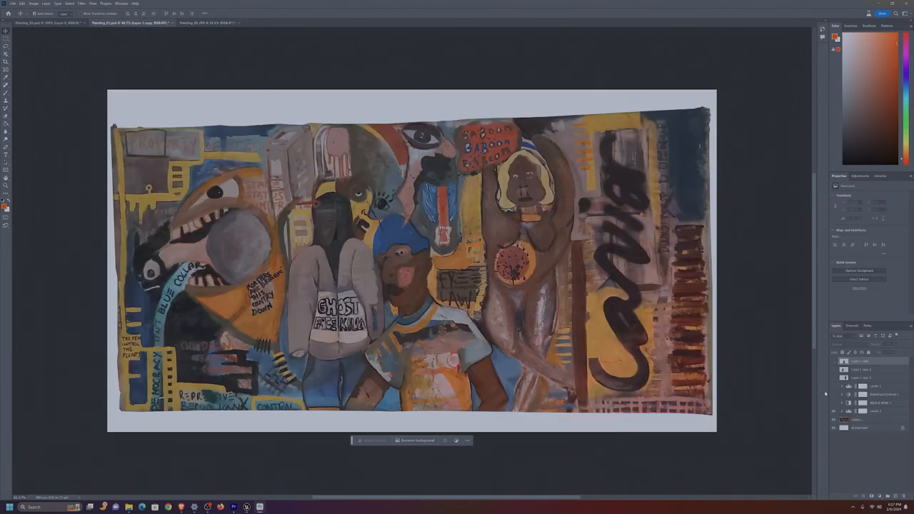
pyautogui.click(833, 394)
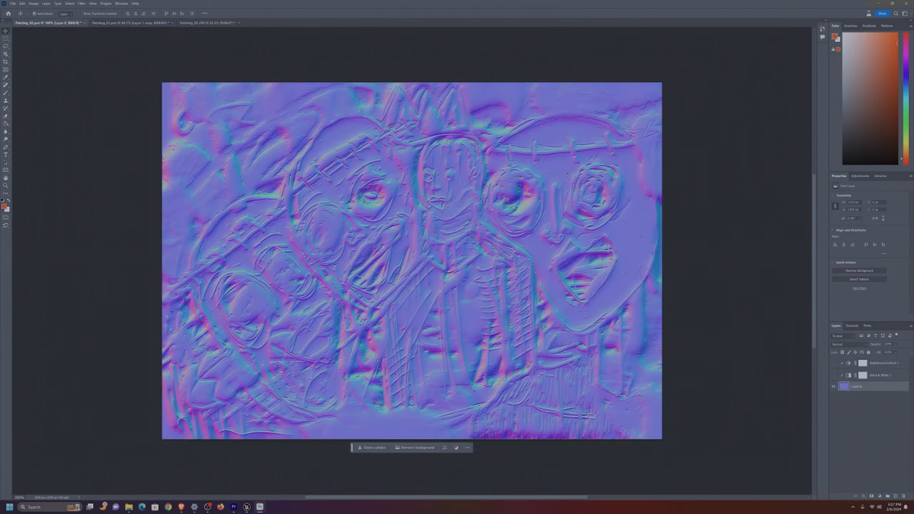
pyautogui.click(833, 364)
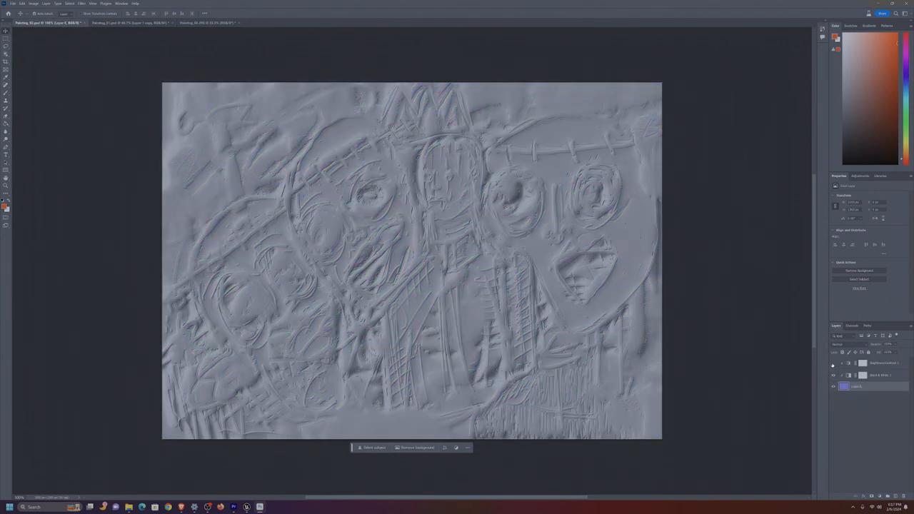